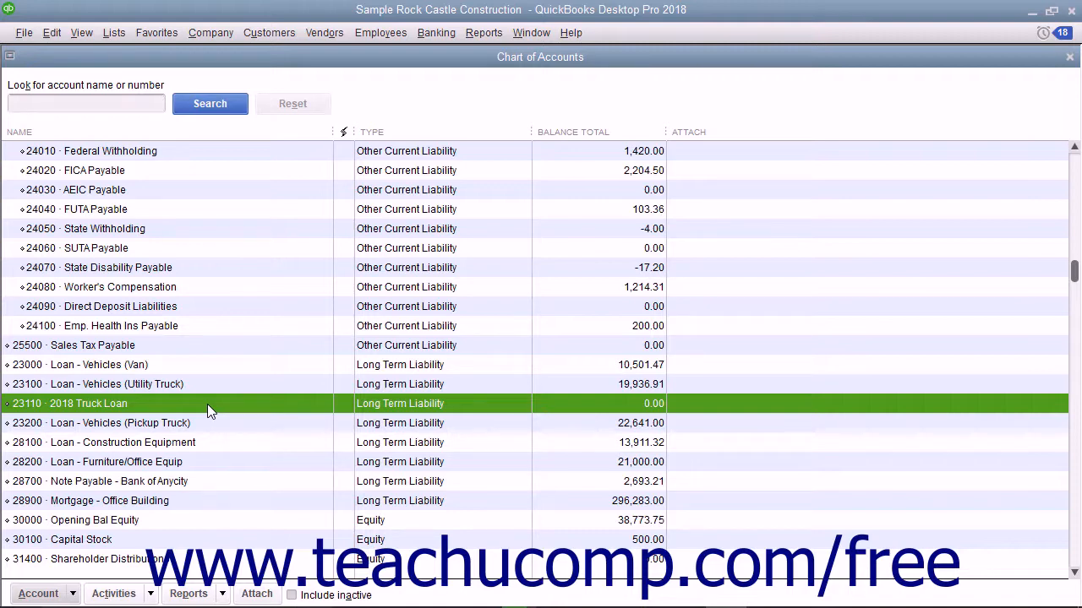
Step: Open the register for the 23110 · 2018 Truck Loan account from the Chart of Accounts
double_click(88, 402)
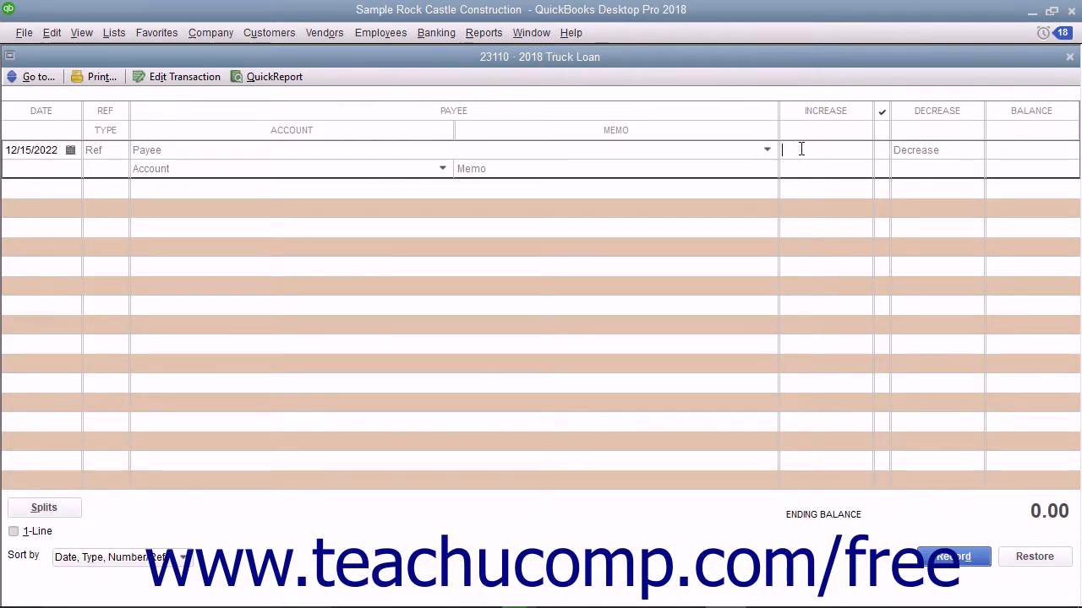
Step: Record a 30,000.00 increase offset to 15111 Original Cost, then close the register
text(30,000.00)
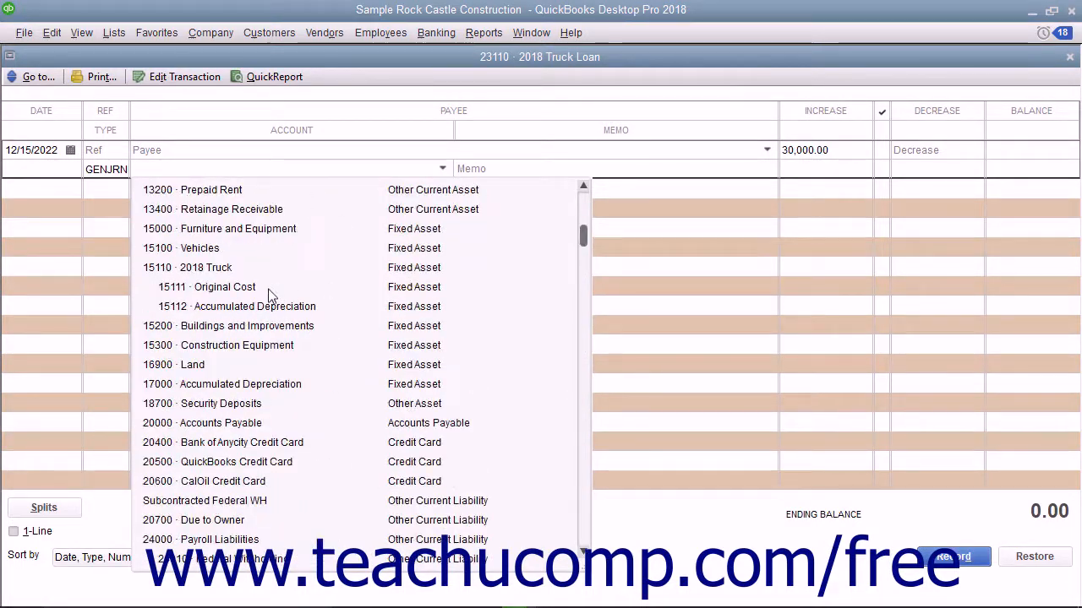
click(224, 288)
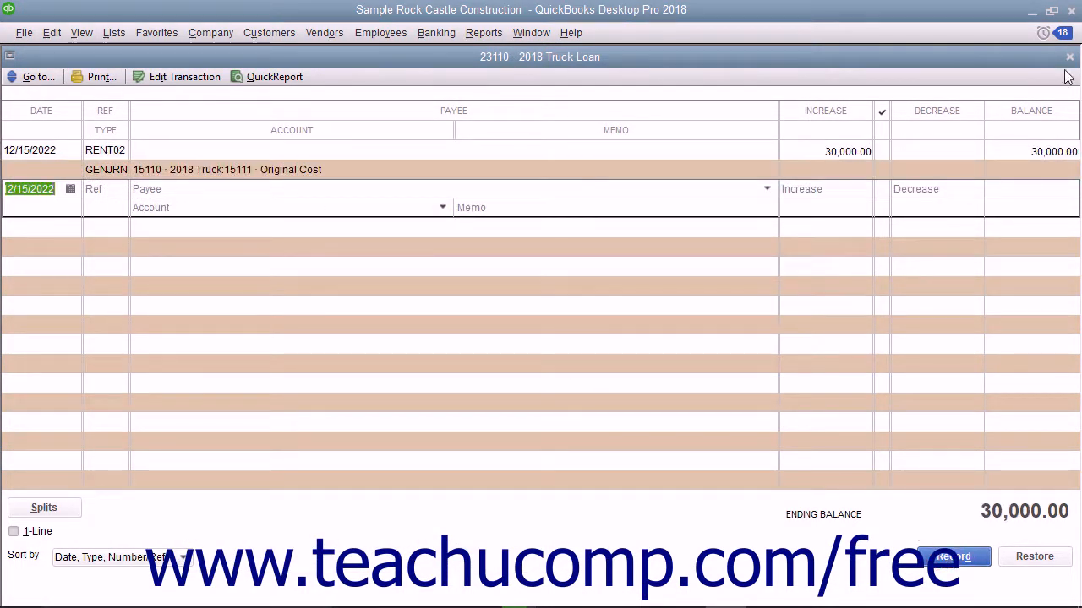
click(1068, 57)
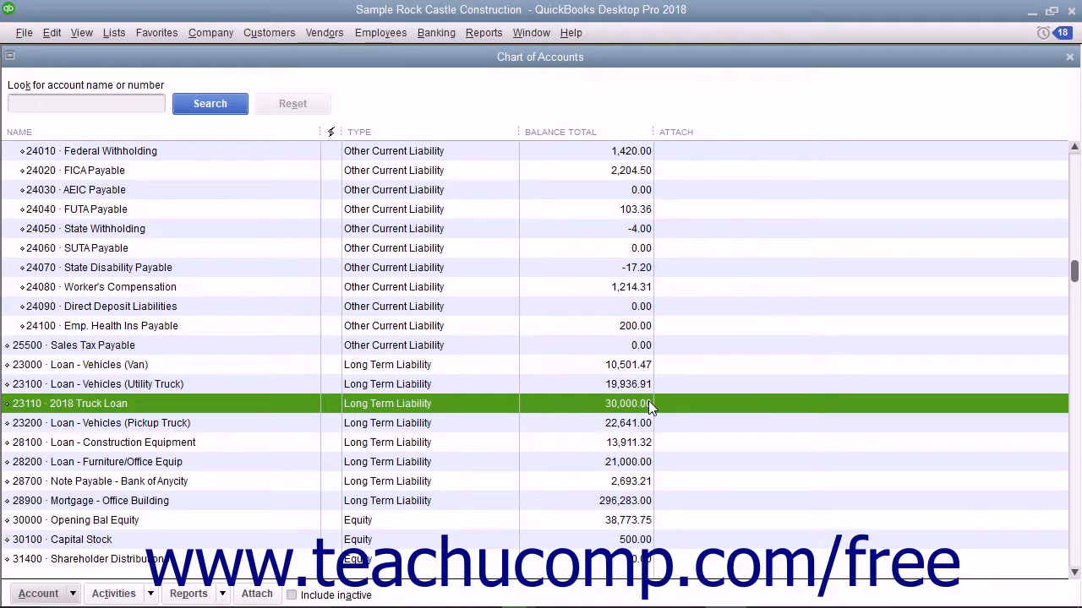